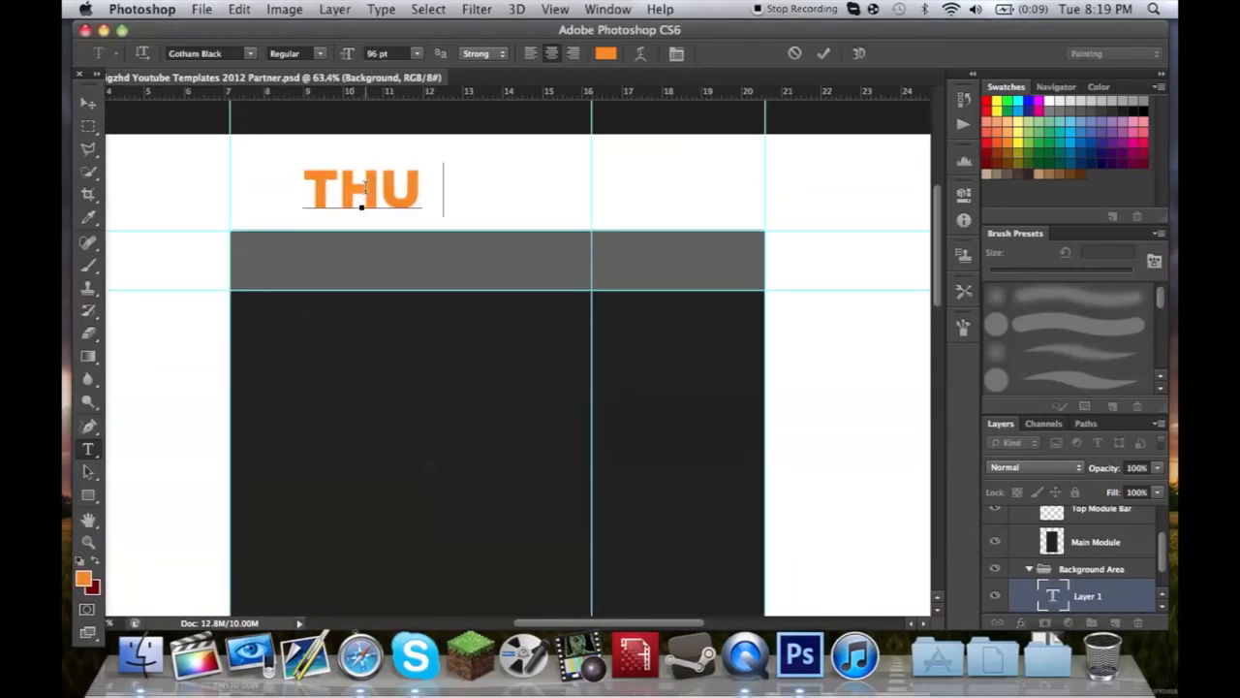
Step: Set the THUNDER title in a stylized font and build its dark angular 3D extrusion layers
{"action": "left_click", "coordinate": [209, 54]}
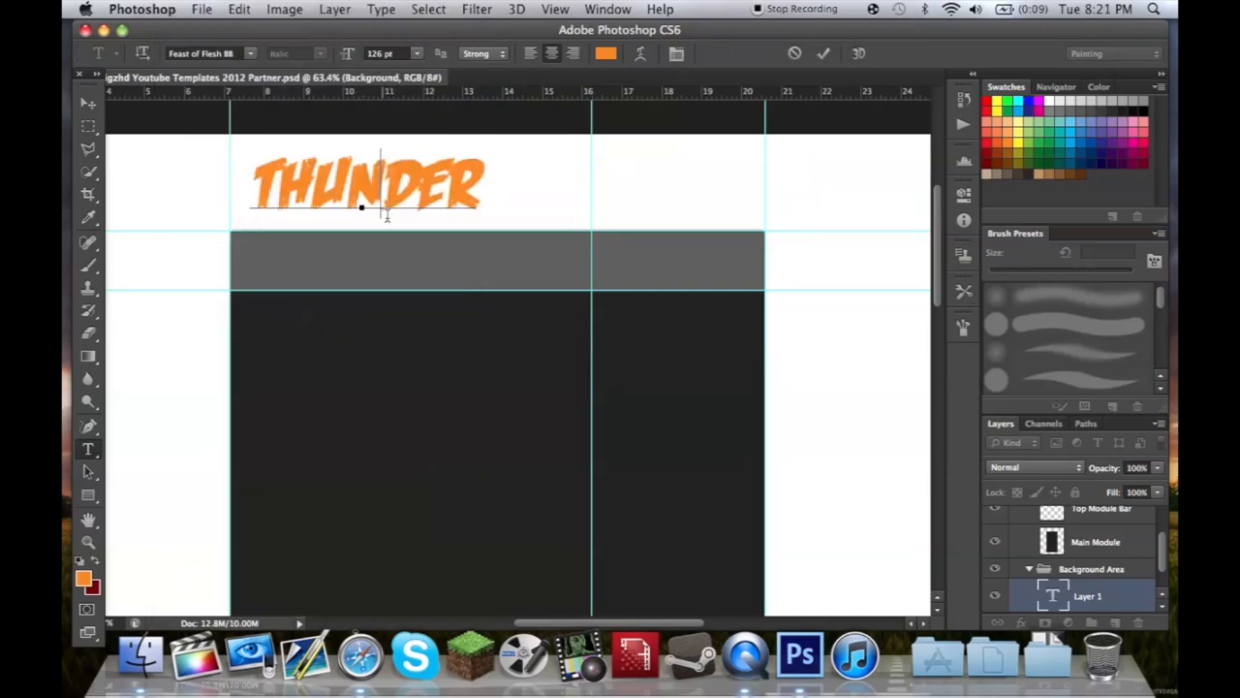
{"action": "left_click", "coordinate": [198, 55]}
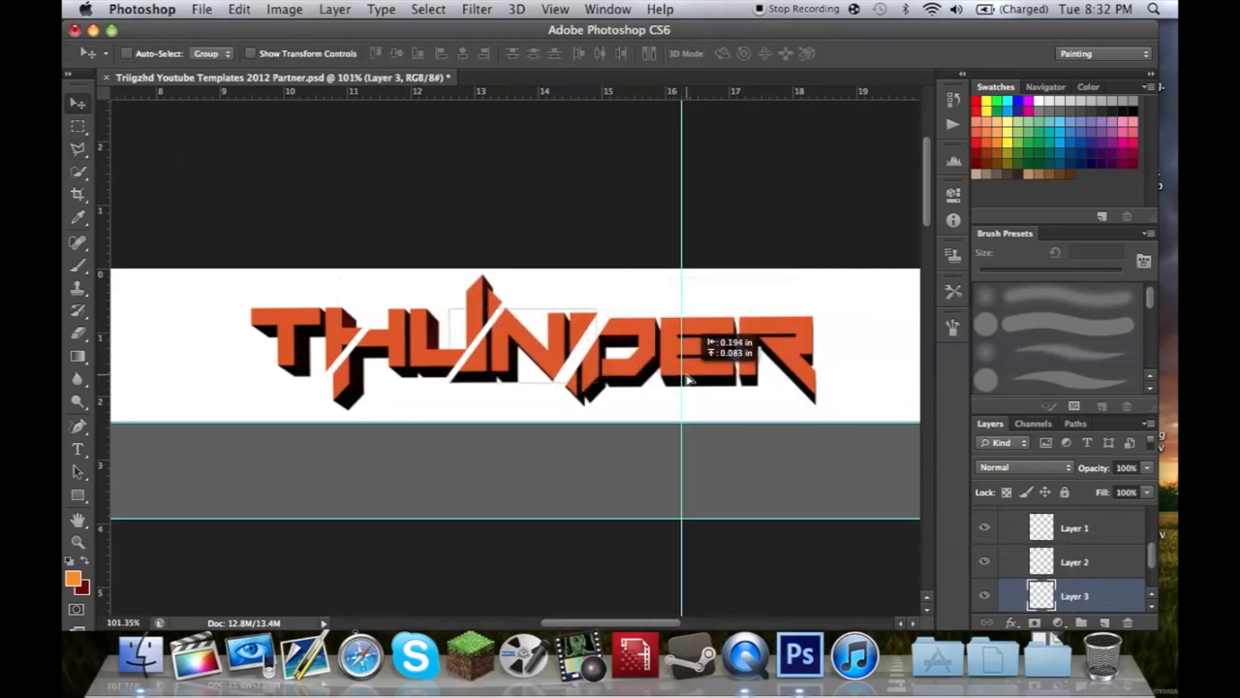
Step: Group the THUNDER layers and bring up File > Open on the Desktop
{"action": "left_click", "coordinate": [78, 148]}
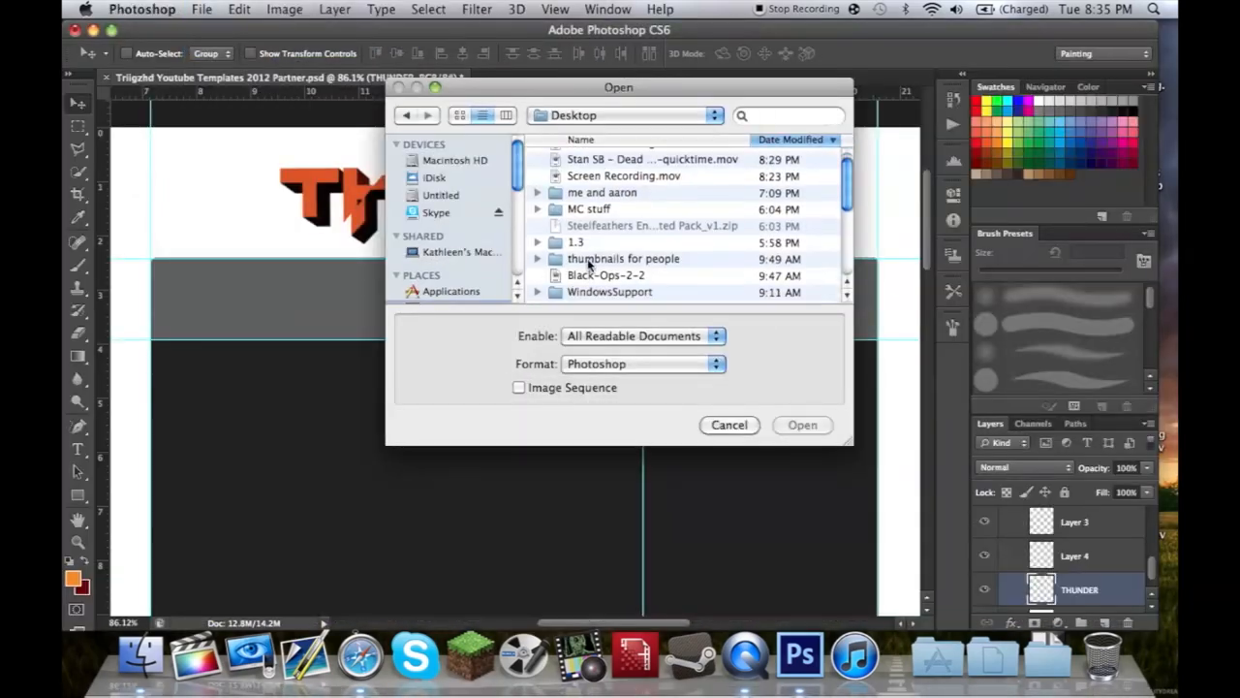
Step: Place the game-artwork image behind THUNDER and add a thin white streak layer set to rotate
{"action": "left_click", "coordinate": [803, 424]}
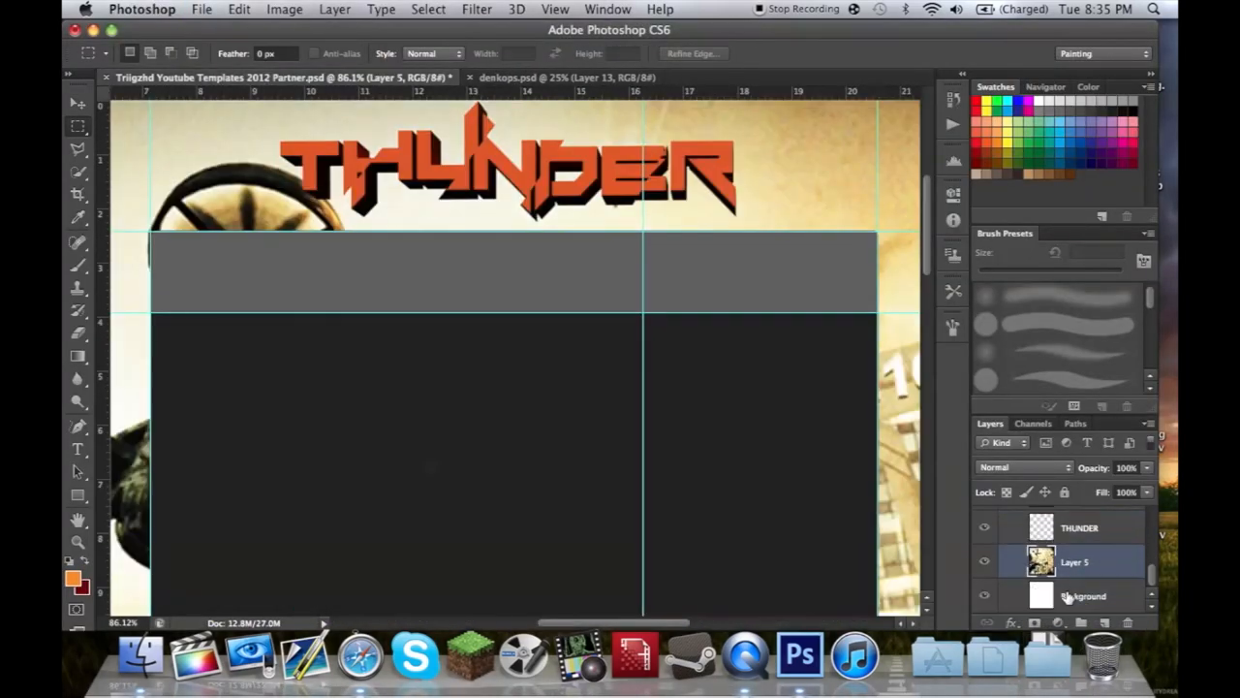
{"action": "left_click", "coordinate": [72, 589]}
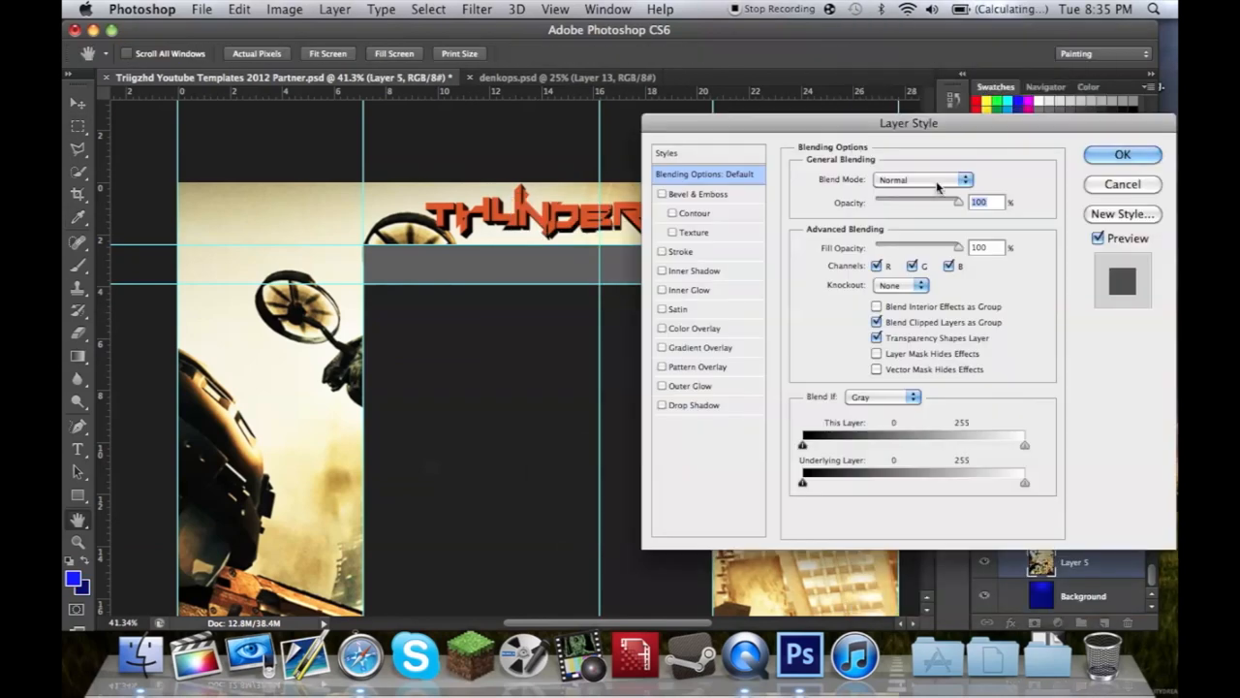
{"action": "left_click", "coordinate": [1122, 155]}
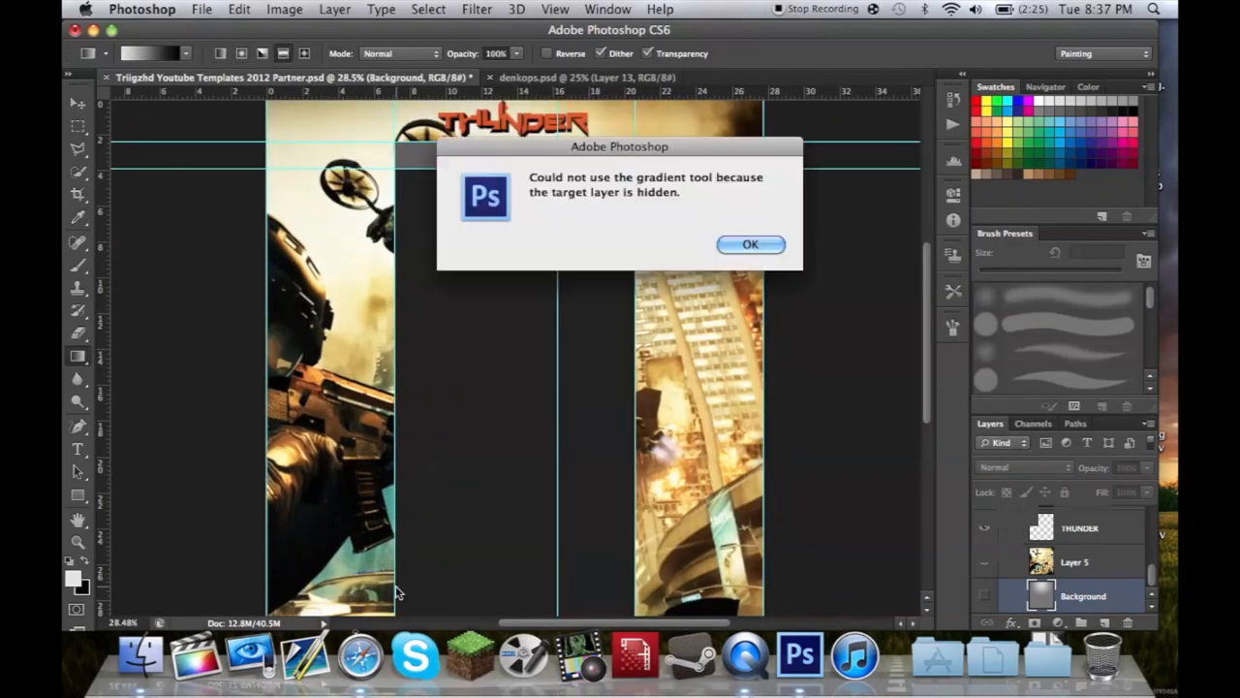
{"action": "left_click", "coordinate": [750, 244]}
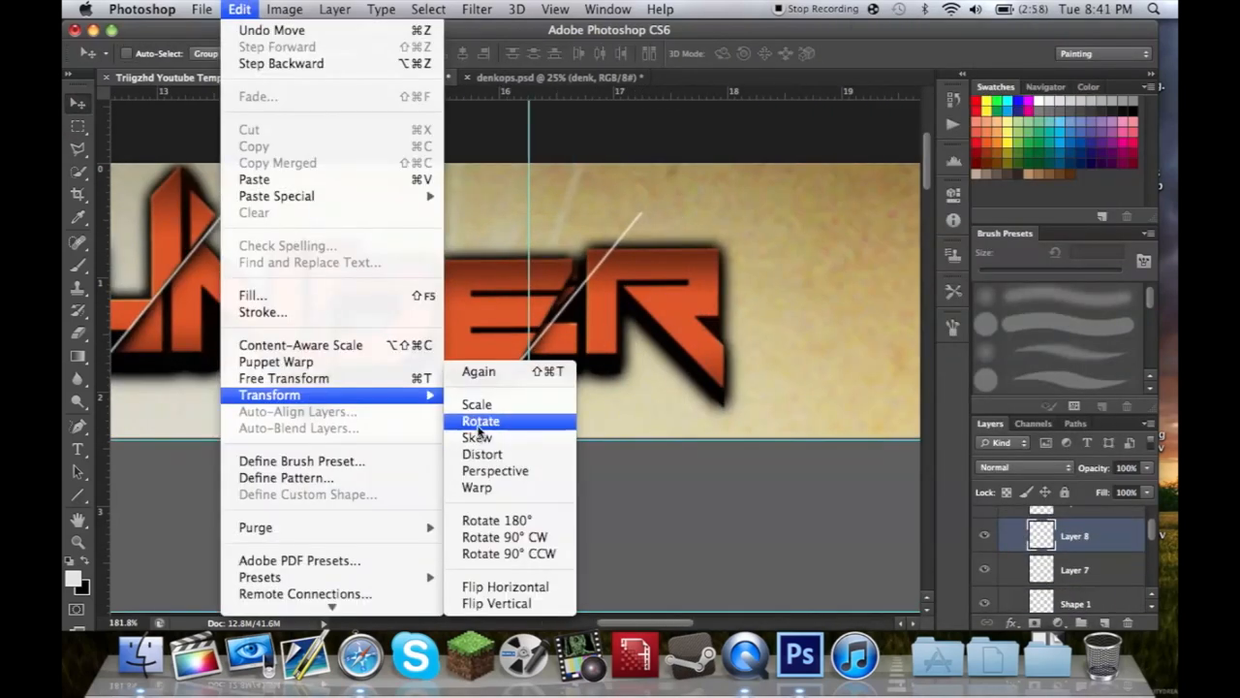
Step: Rotate the light streak, then bring in the Twitter and YouTube icons with labels and a divider line
{"action": "left_click", "coordinate": [481, 420]}
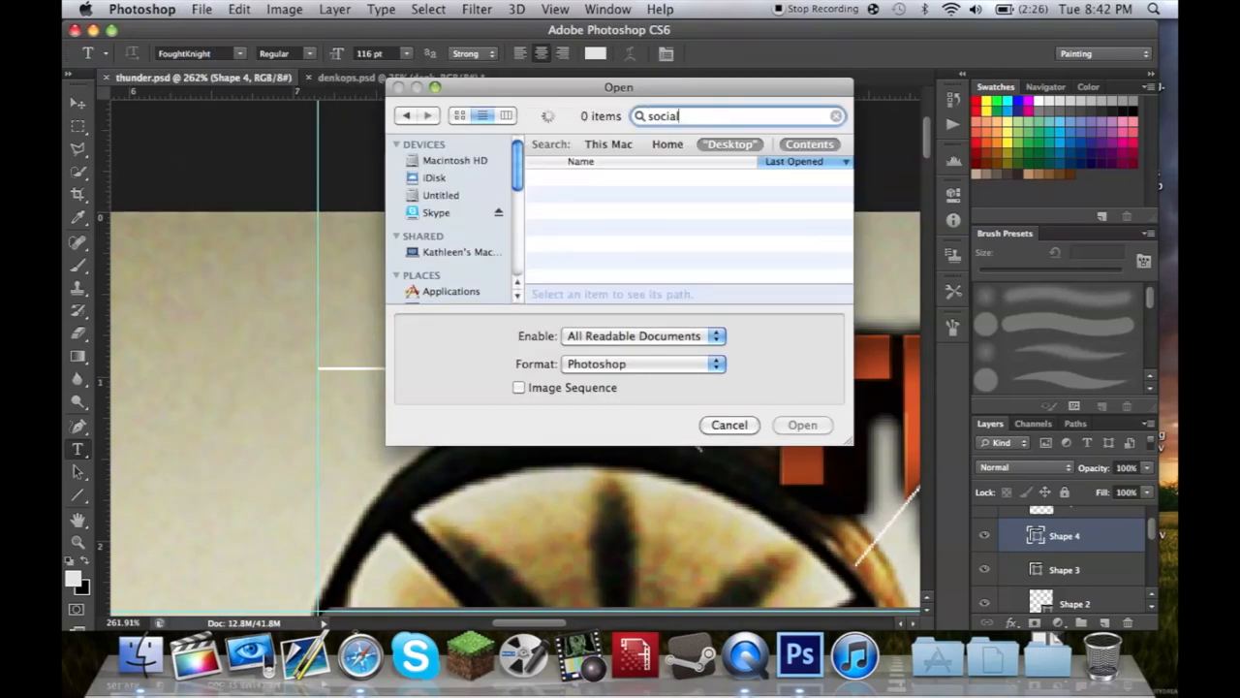
{"action": "left_click", "coordinate": [283, 8]}
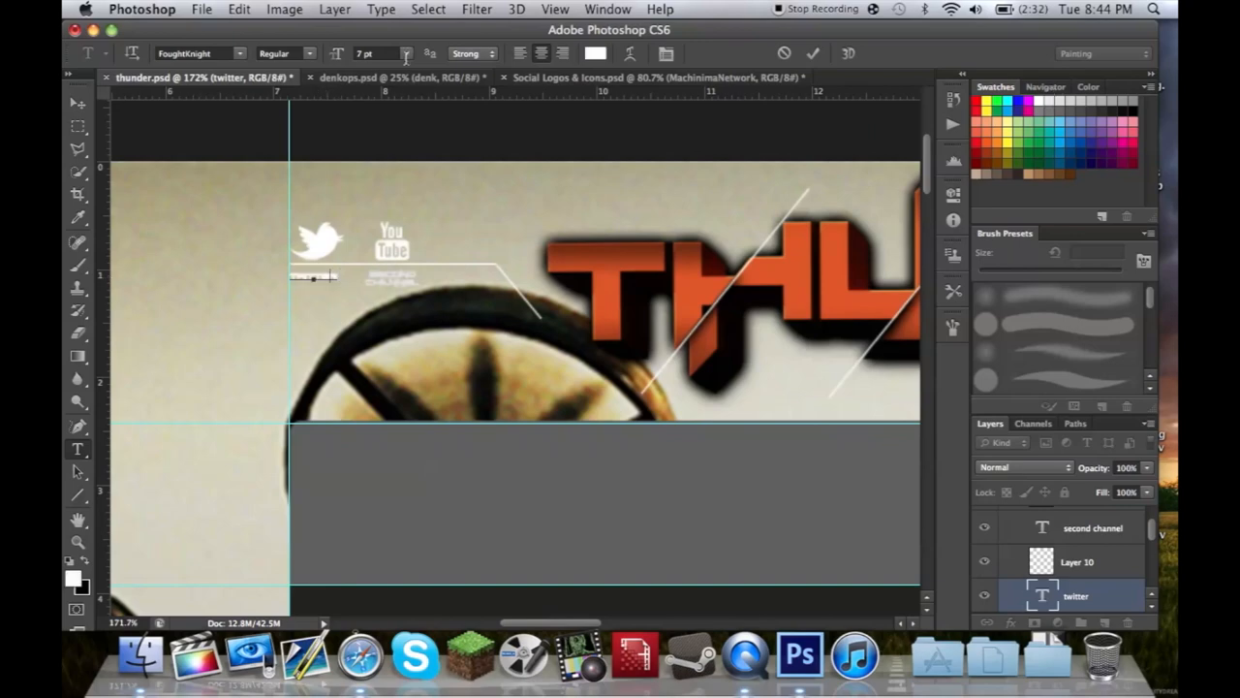
{"action": "left_click", "coordinate": [202, 7]}
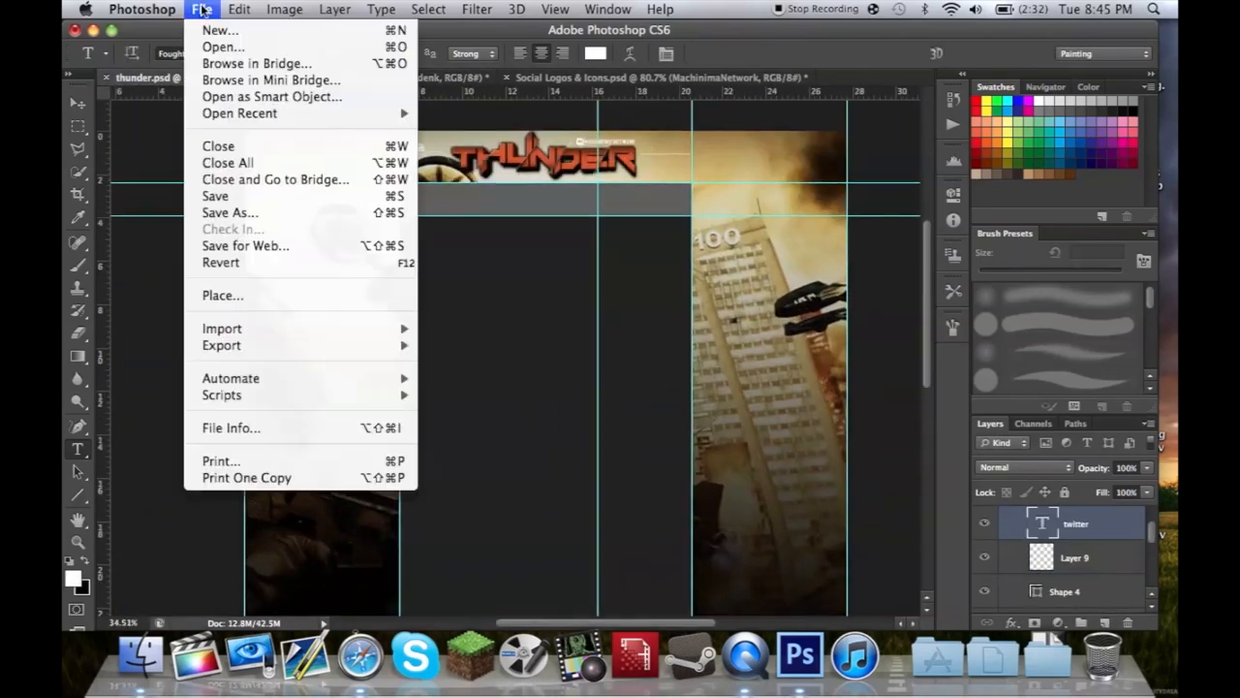
Step: Resize and place the Machinima Network logo and add a POWERED BY caption
{"action": "left_click", "coordinate": [223, 47]}
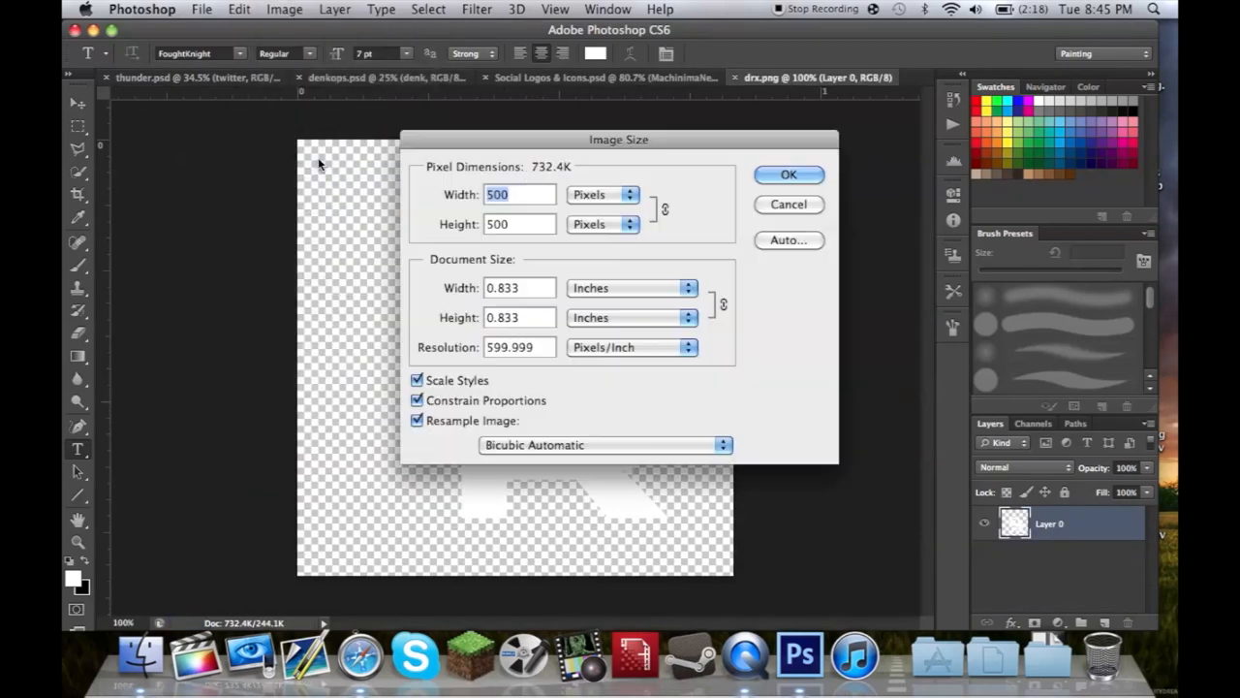
{"action": "left_click", "coordinate": [282, 8]}
{"action": "type", "text": "3"}
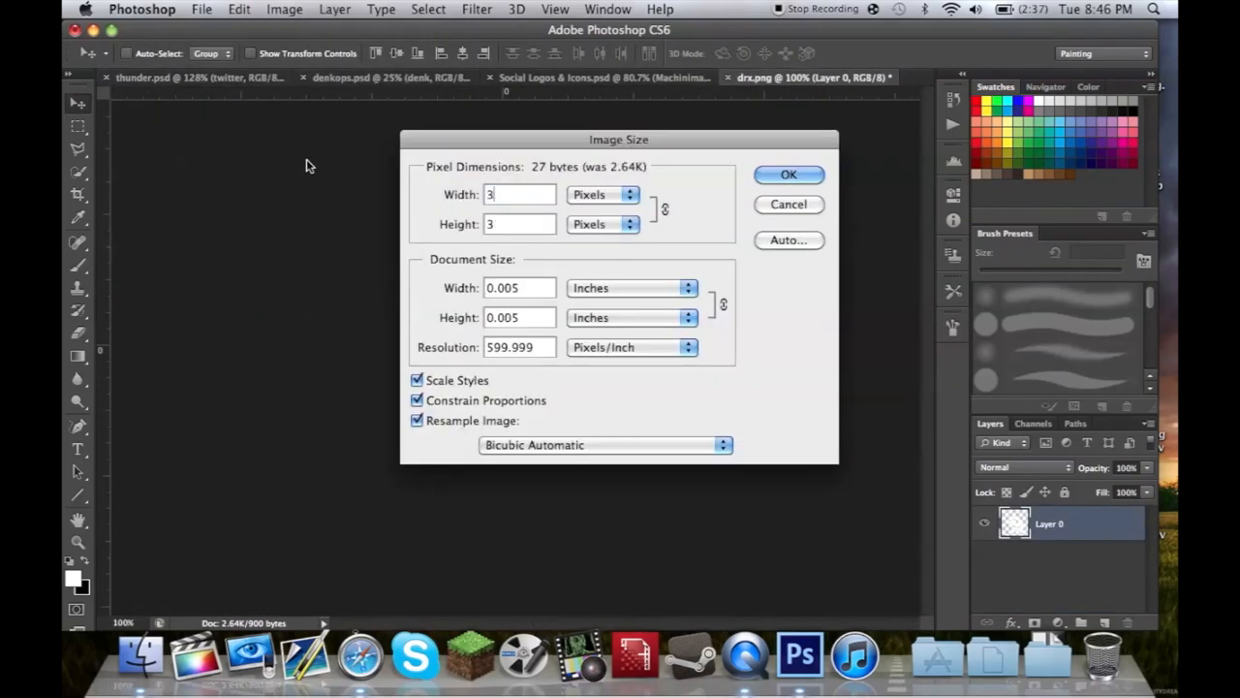
{"action": "left_click", "coordinate": [786, 174]}
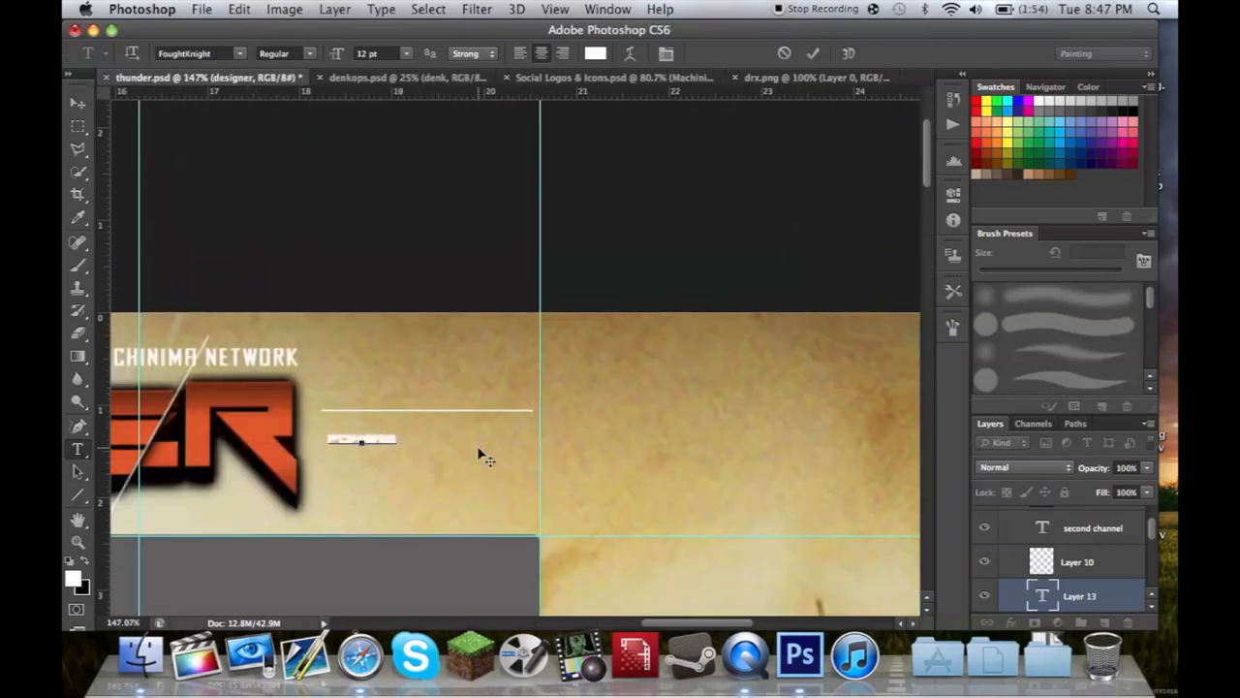
{"action": "type", "text": "POWERED BY"}
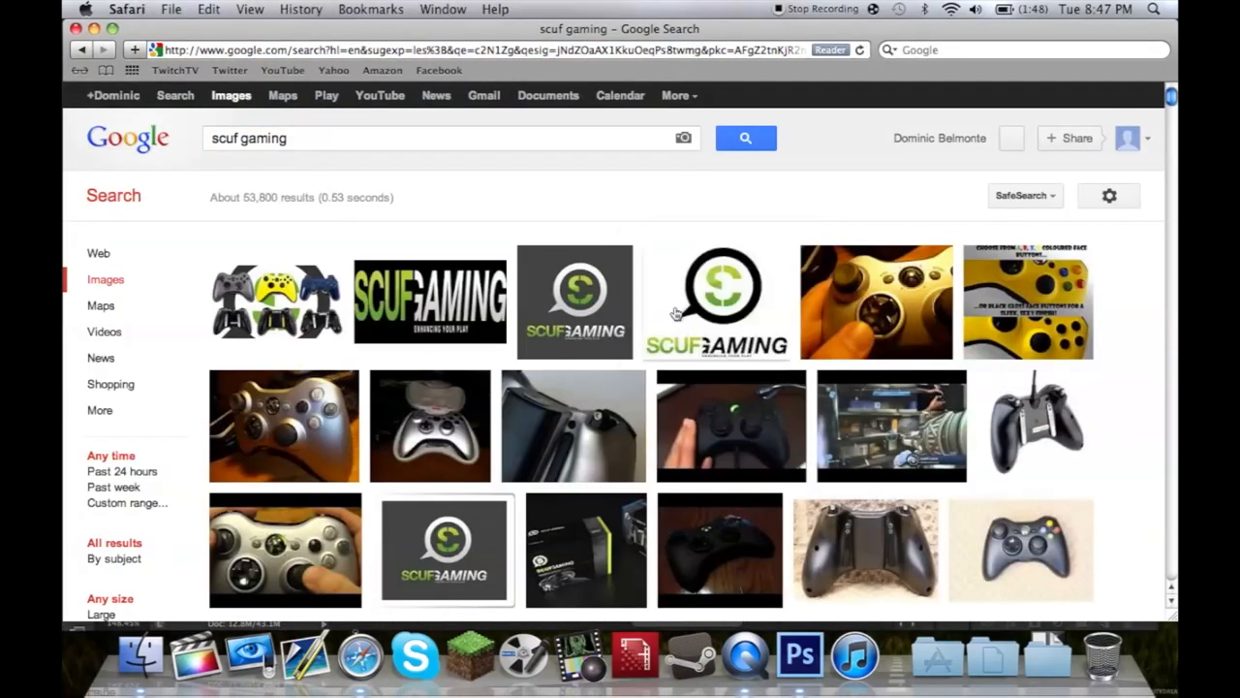
Step: Save the Scuf Gaming logo from Google Images to the desktop, replacing the older copy
{"action": "left_click", "coordinate": [798, 655]}
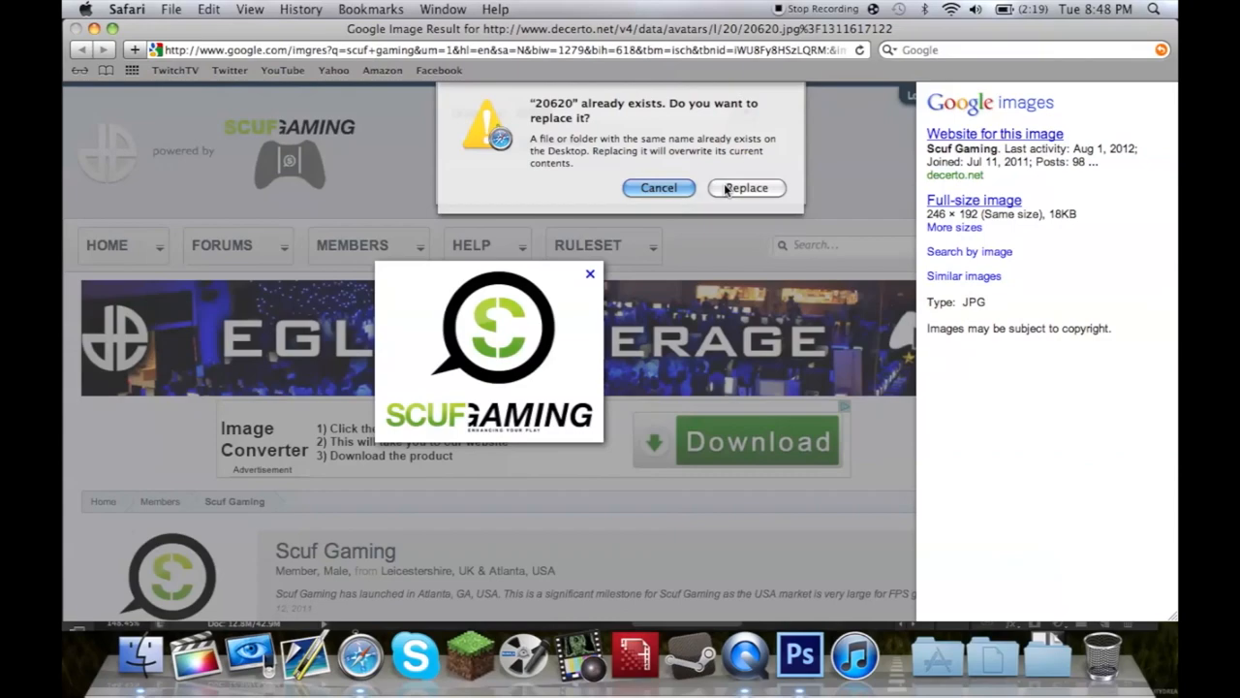
{"action": "left_click", "coordinate": [745, 186]}
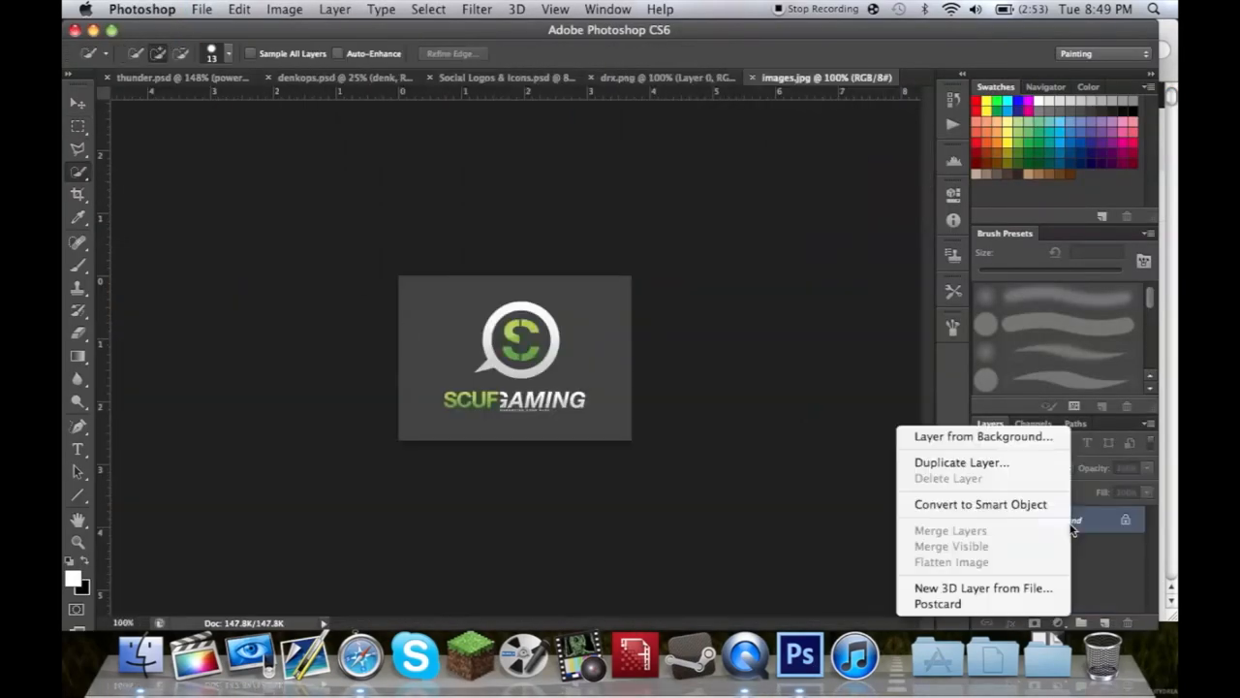
Step: Place and scale the Scuf Gaming and KontrolFreek logos above the POWERED BY caption
{"action": "left_click", "coordinate": [985, 436]}
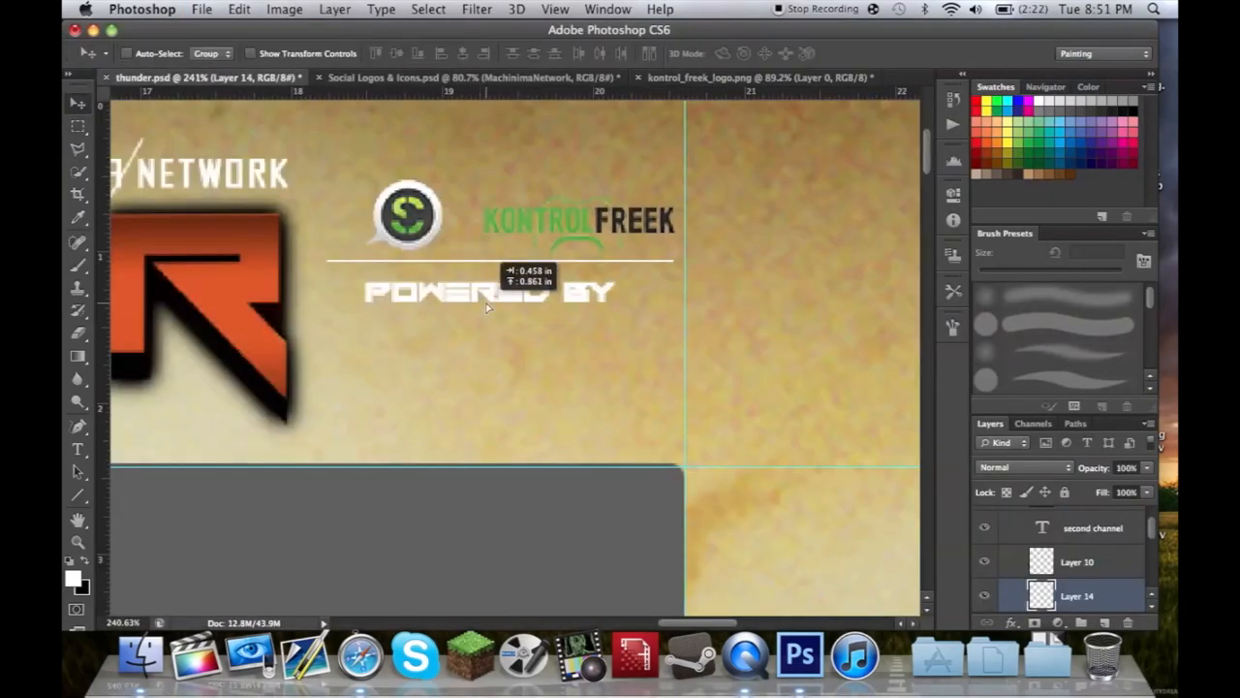
{"action": "left_click", "coordinate": [201, 8]}
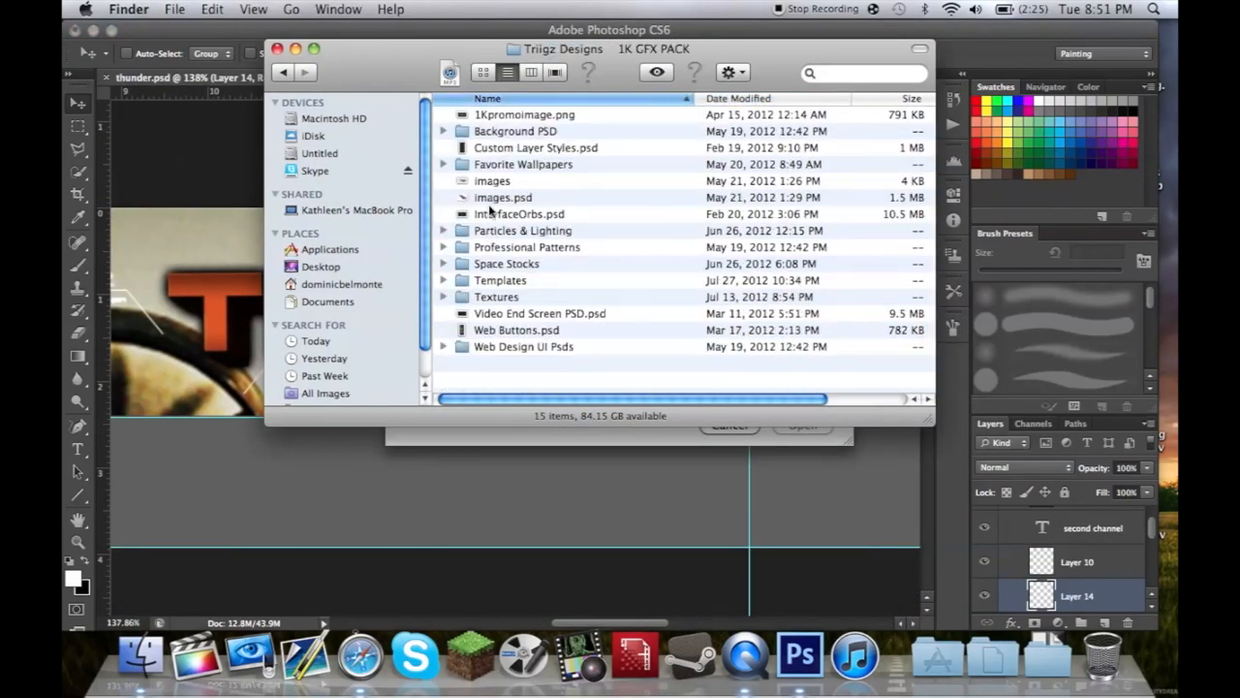
Step: Browse the Particles & Lighting folder and bring a sunburst lighting image into the banner
{"action": "double_click", "coordinate": [523, 229]}
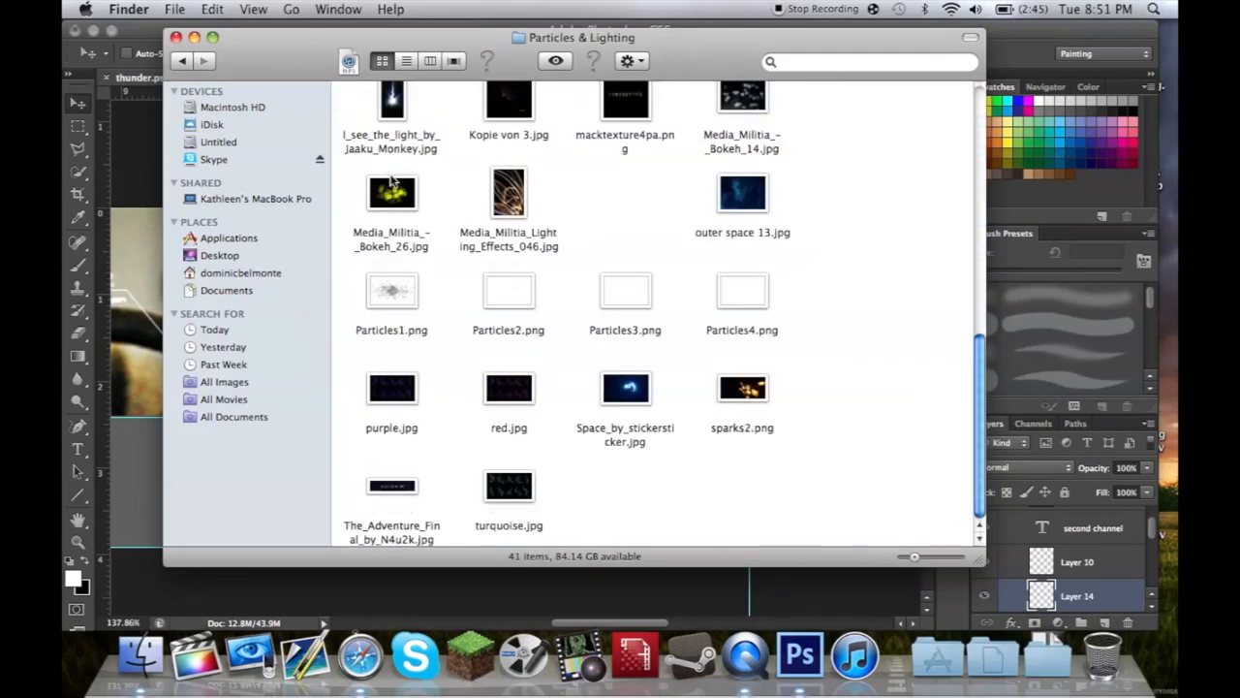
{"action": "scroll", "scroll_direction": "up", "scroll_amount": 3}
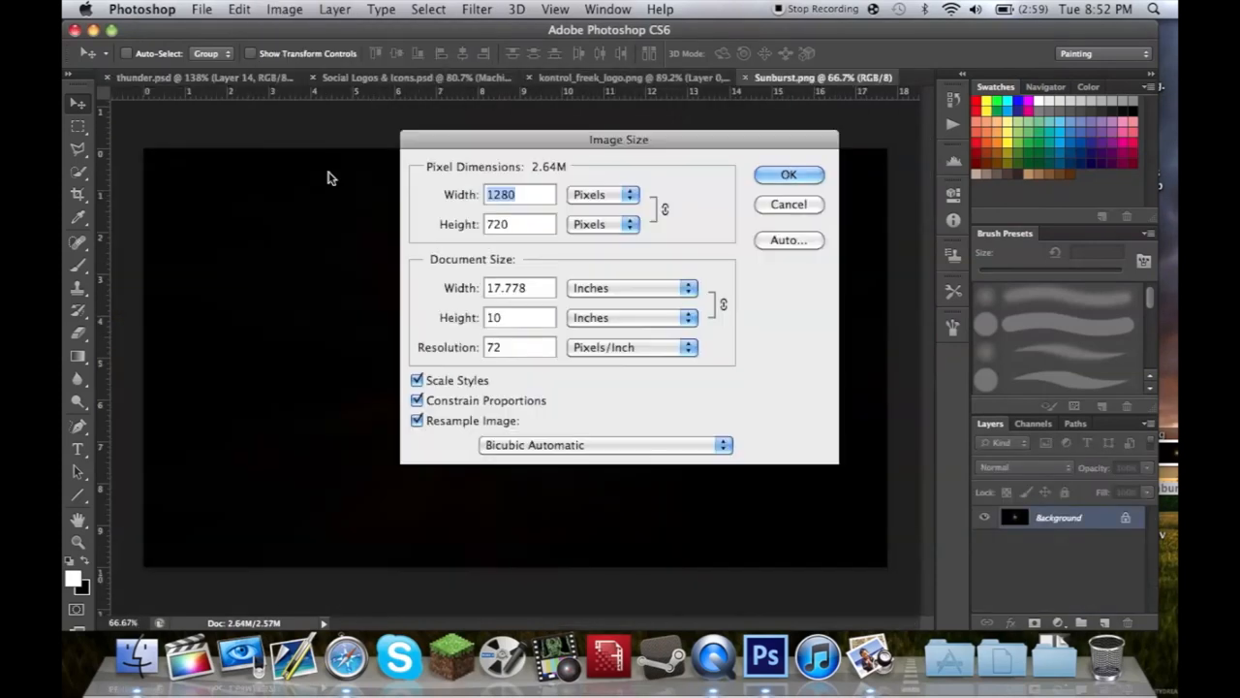
{"action": "left_click", "coordinate": [787, 174]}
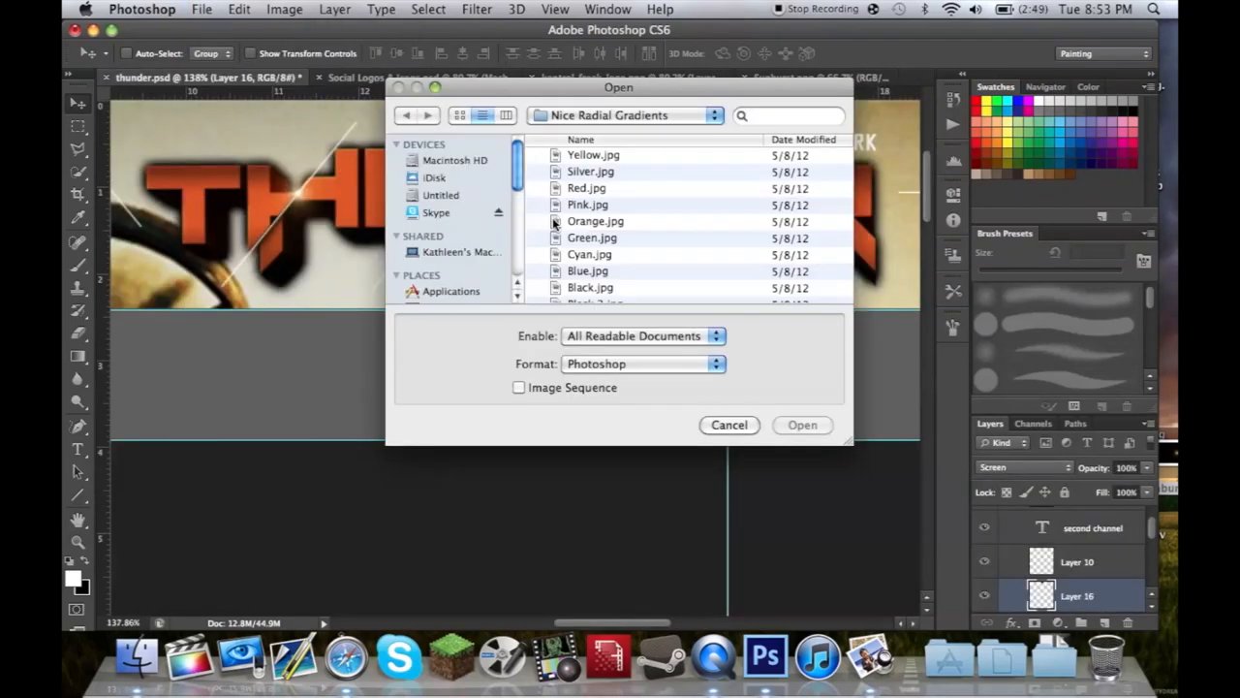
Step: Add orange.jpg as a Screen-blended radial glow over THUNDER with a lightning layer
{"action": "type", "text": "orange"}
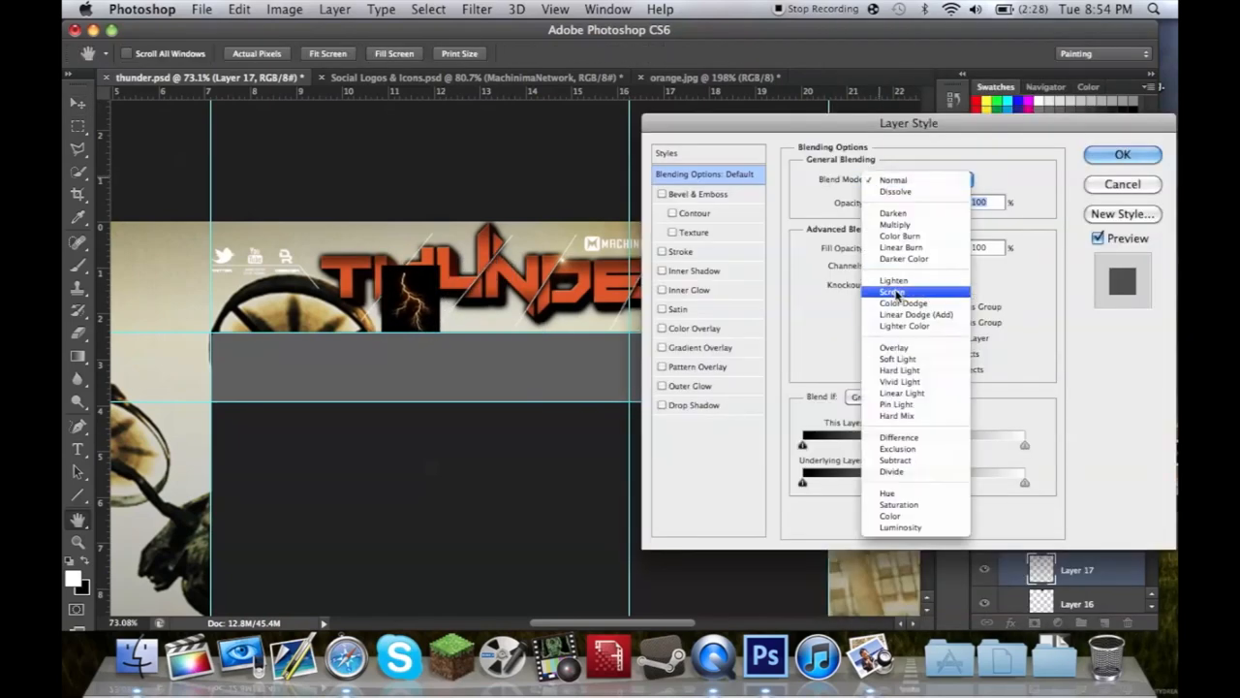
{"action": "left_click", "coordinate": [891, 291]}
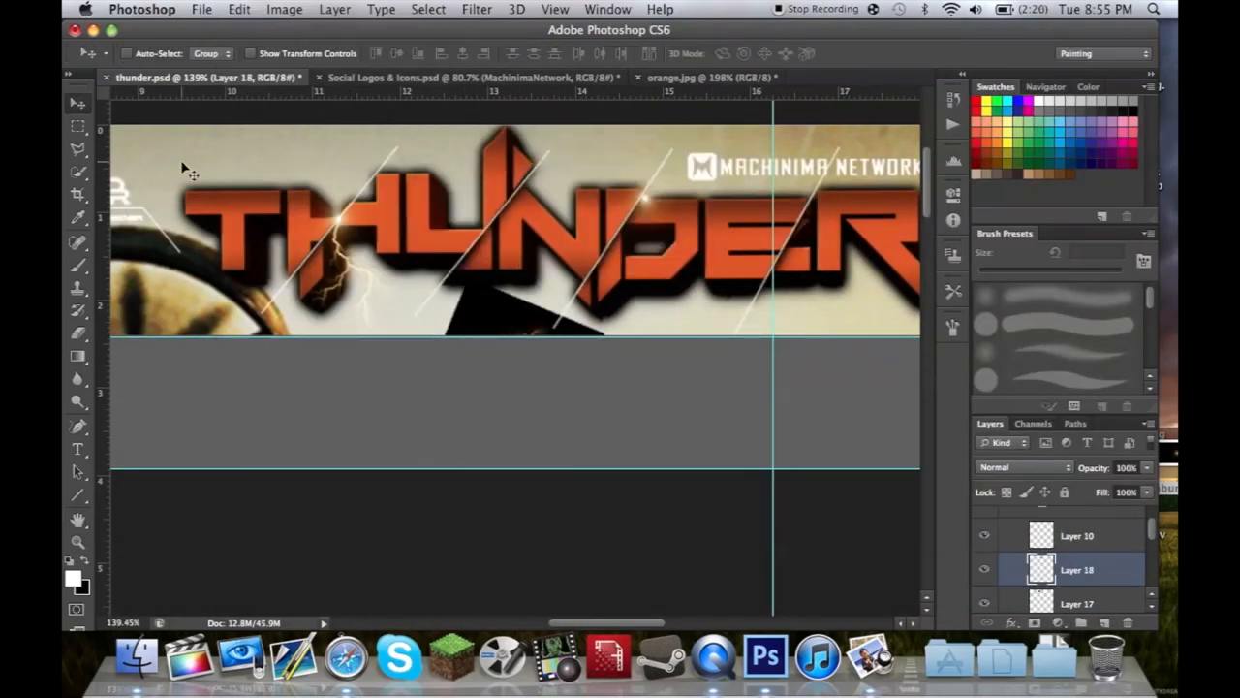
{"action": "left_click", "coordinate": [1023, 467]}
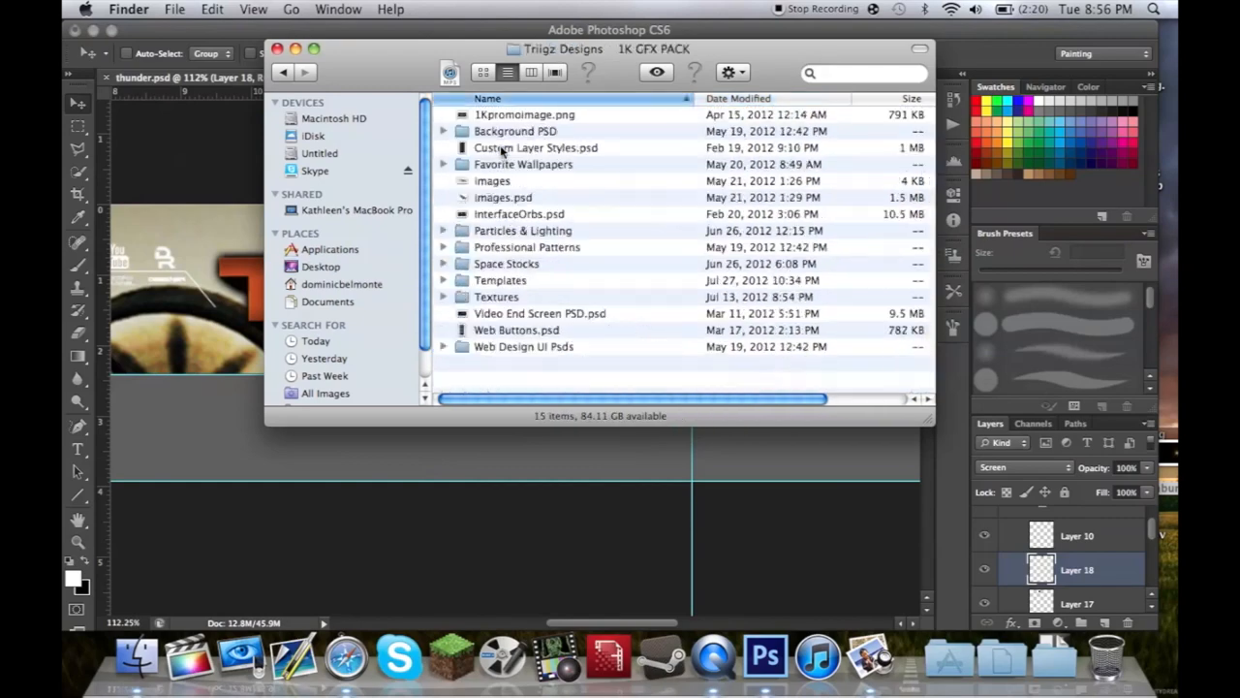
Step: Clip the electric nebula image to THUNDER as a Multiply-blended texture layer
{"action": "double_click", "coordinate": [506, 264]}
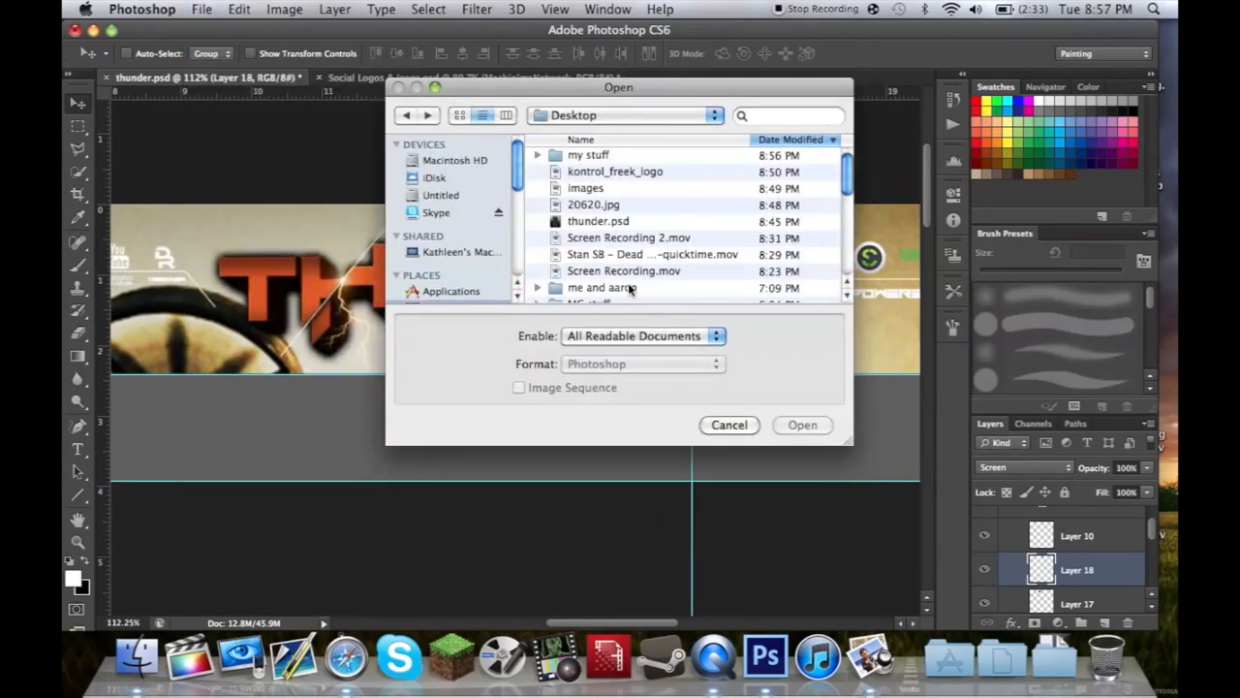
{"action": "left_click", "coordinate": [802, 424]}
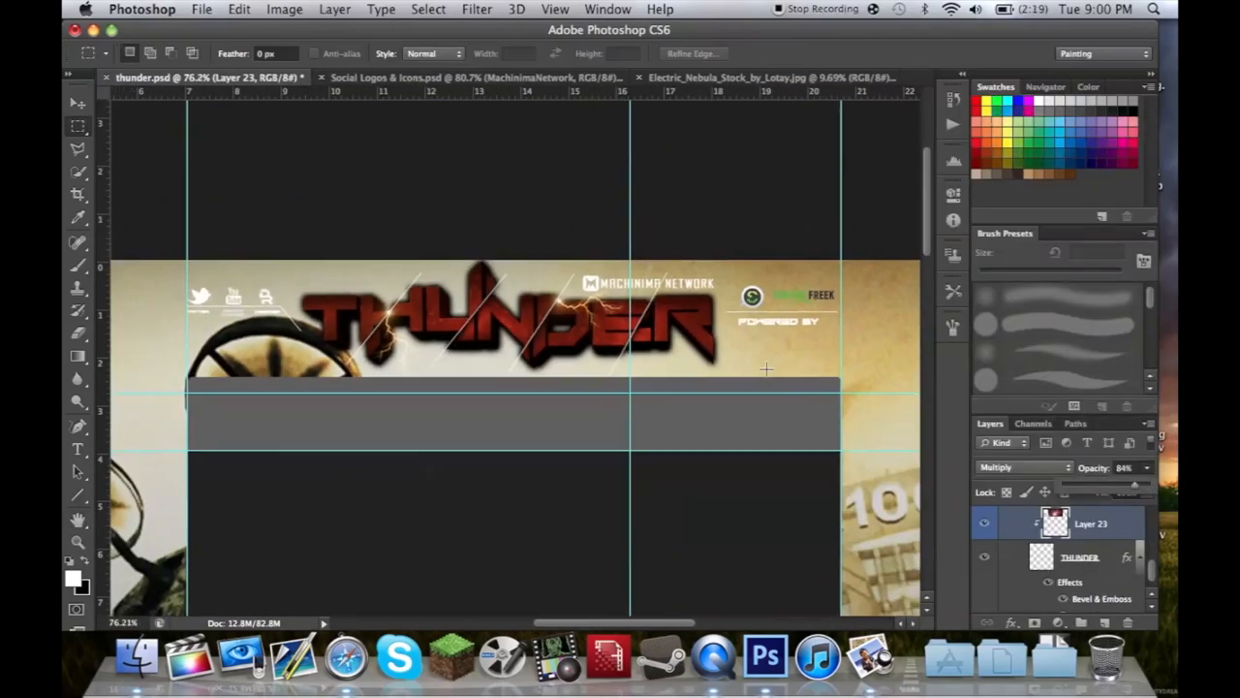
Step: Bring the blue Tech Desktop wallpaper into the banner as a layer above Background
{"action": "left_click", "coordinate": [765, 78]}
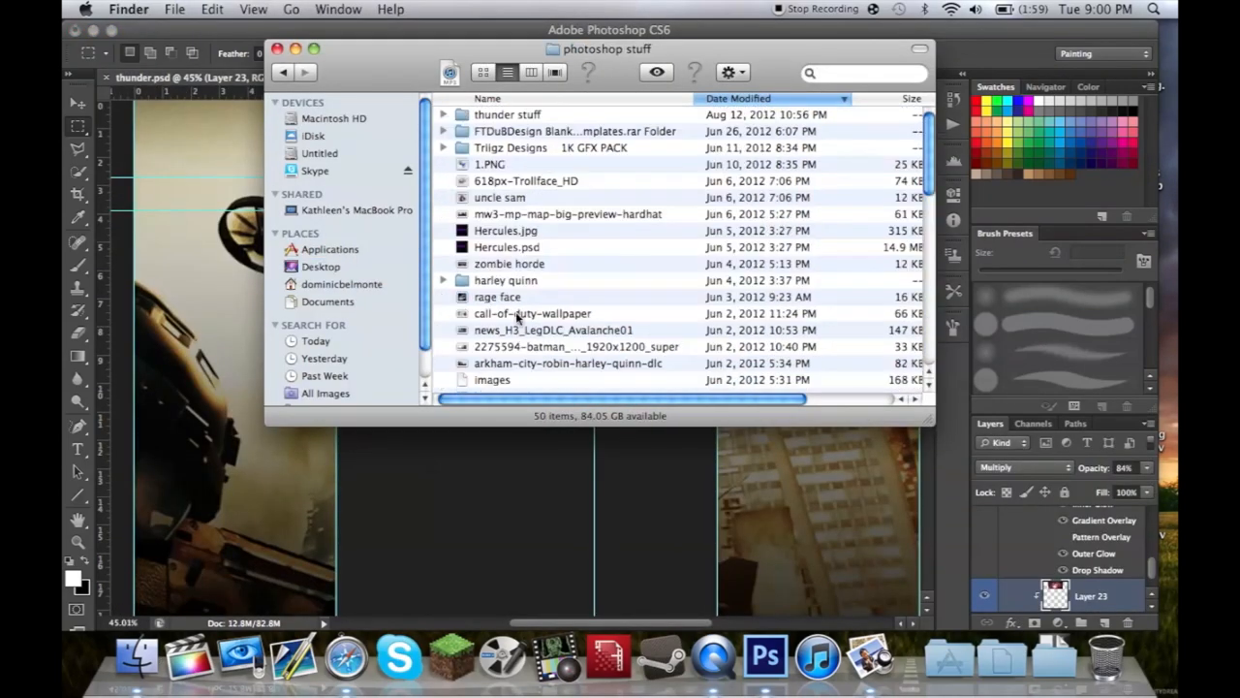
{"action": "right_click", "coordinate": [527, 281]}
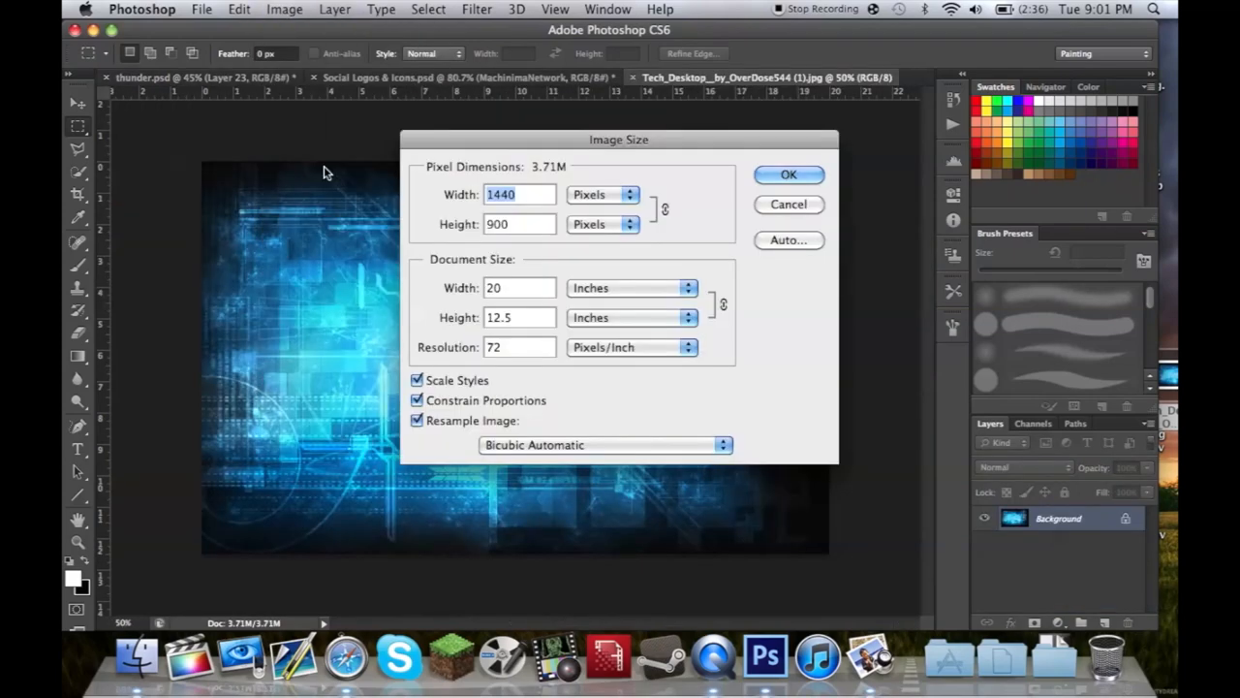
{"action": "left_click", "coordinate": [787, 175]}
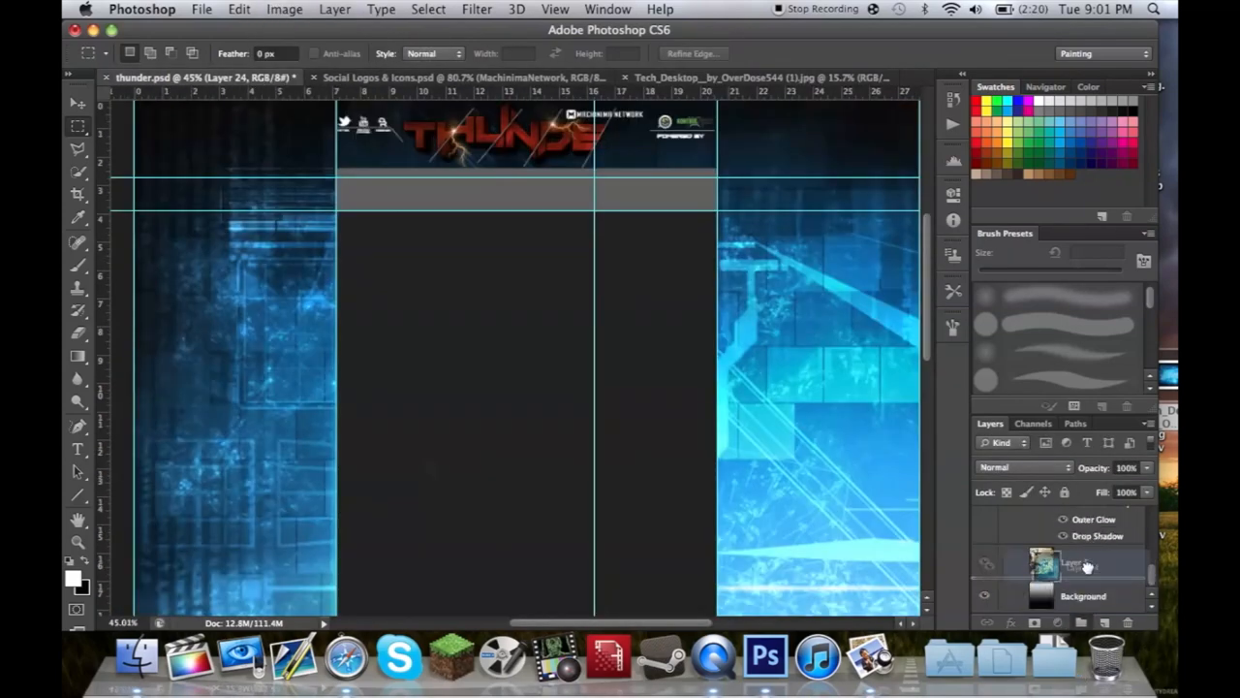